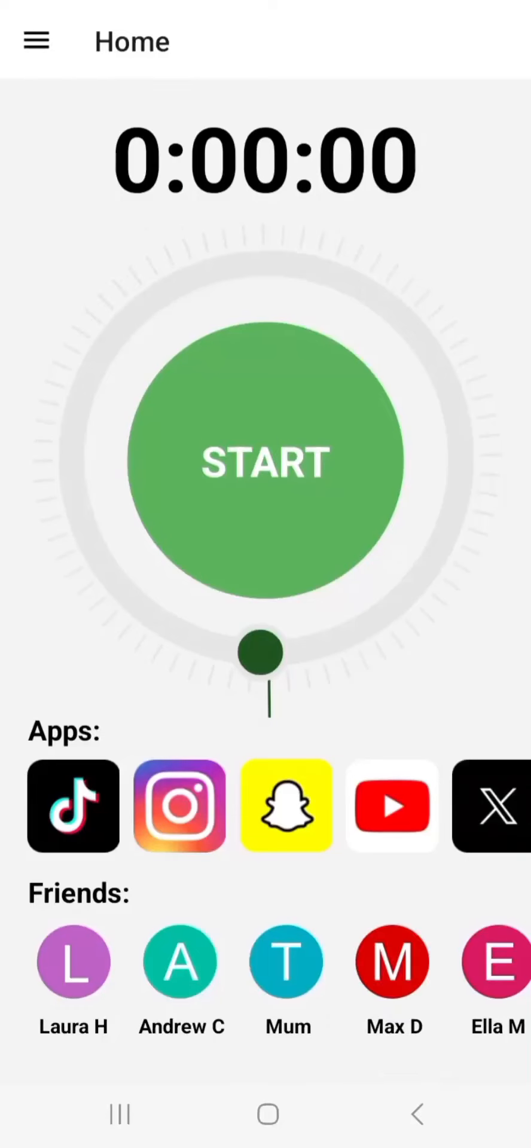
Set the focus timer to 30 minutes and mark Pinterest to be blocked.
{"action": "left_click_drag", "start_coordinate": [260, 652], "coordinate": [103, 560]}
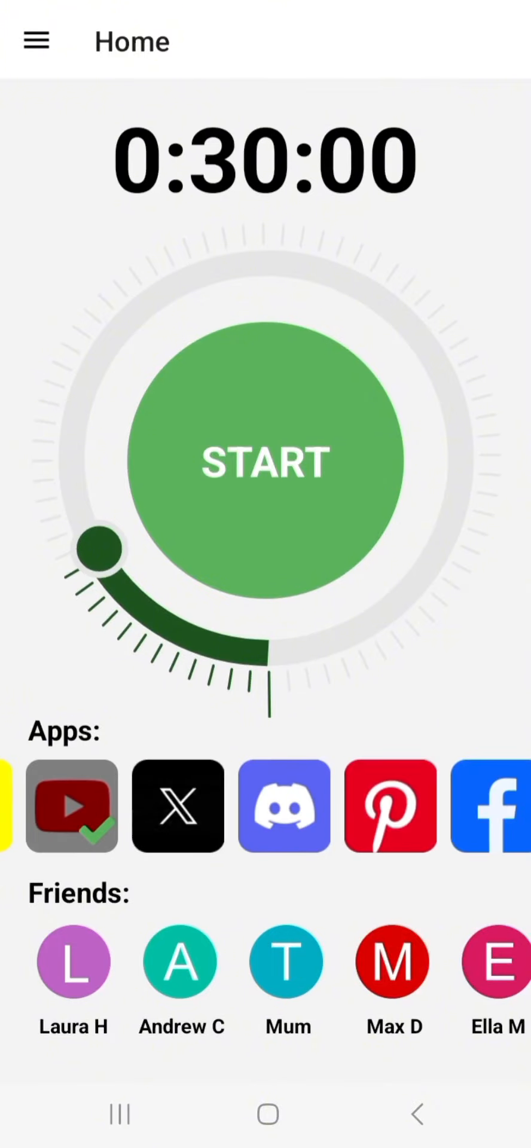
{"action": "left_click", "coordinate": [36, 41]}
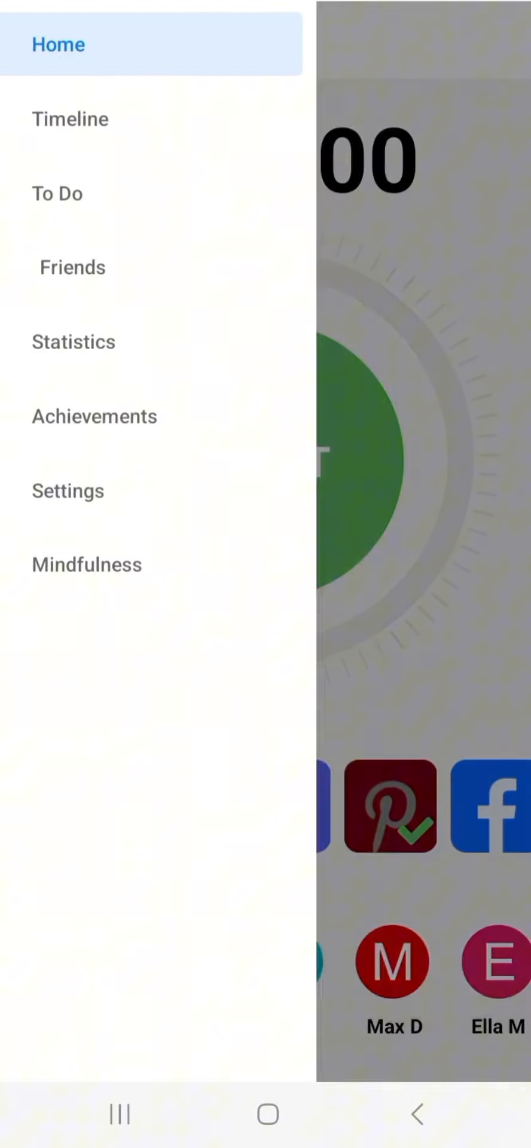
Visit the Friends page, then head to the Timeline page from the menu.
{"action": "left_click", "coordinate": [73, 267]}
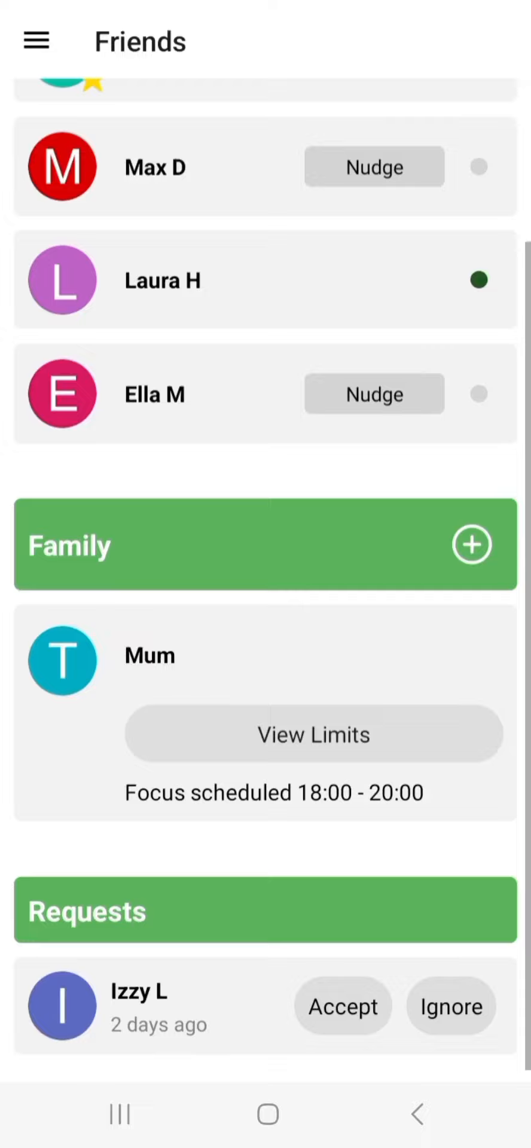
{"action": "left_click", "coordinate": [34, 40]}
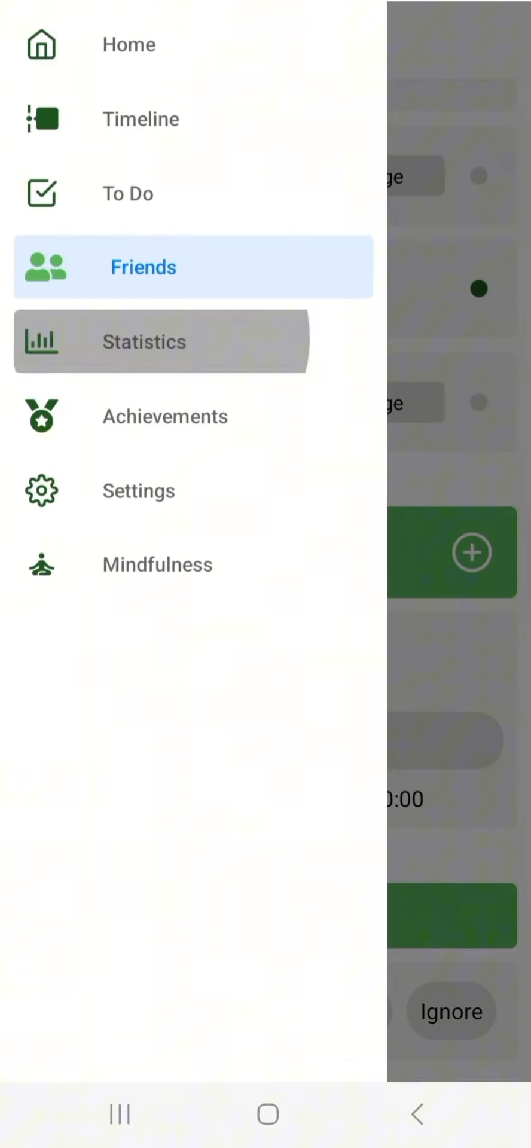
{"action": "left_click", "coordinate": [144, 340]}
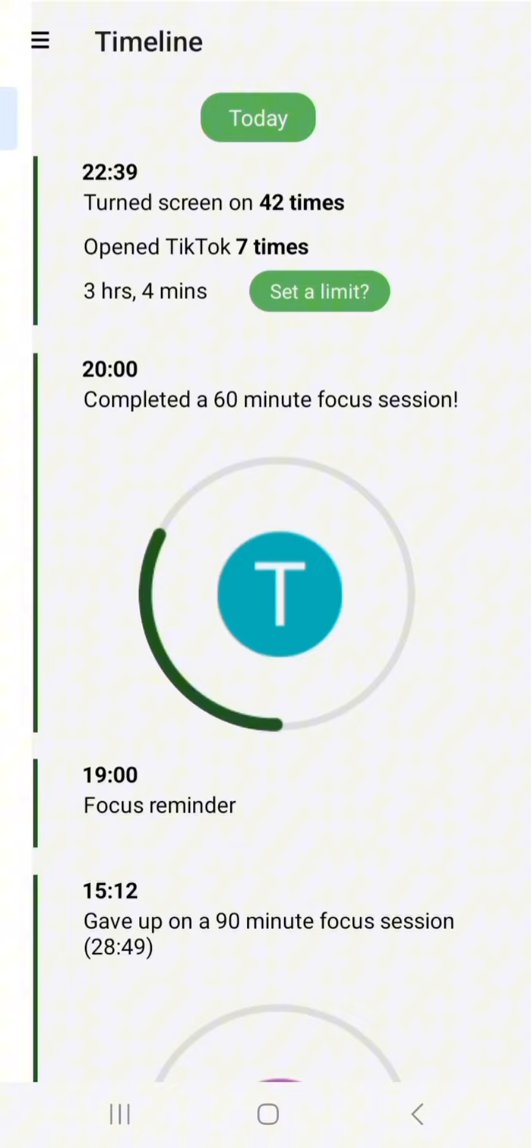
Scroll down through today's Timeline entries of screen use and focus sessions.
{"action": "scroll", "scroll_direction": "down", "scroll_amount": 3}
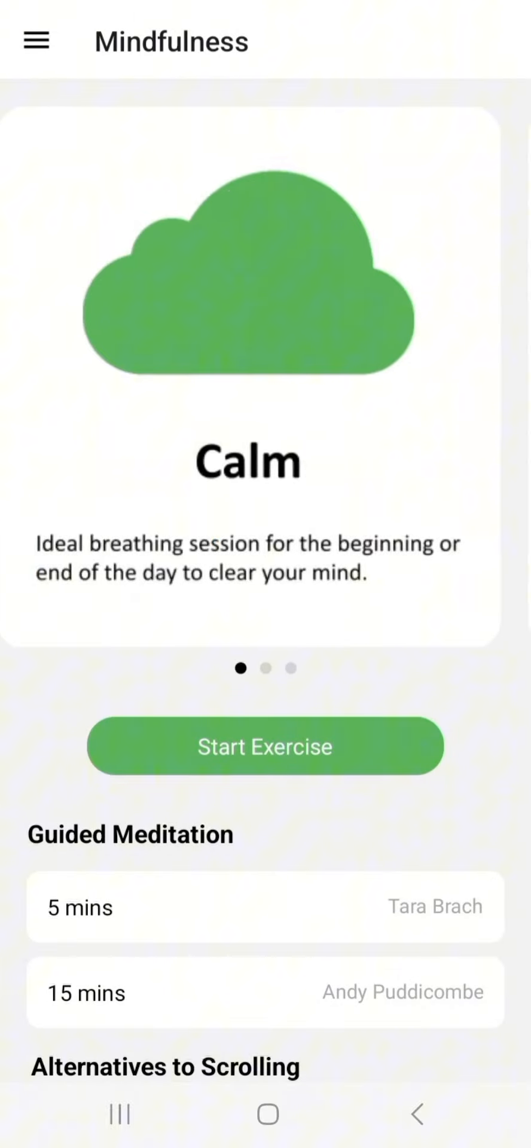
Scroll through the Achievements list, then go to the Settings page from the menu.
{"action": "scroll", "scroll_direction": "down", "scroll_amount": 3}
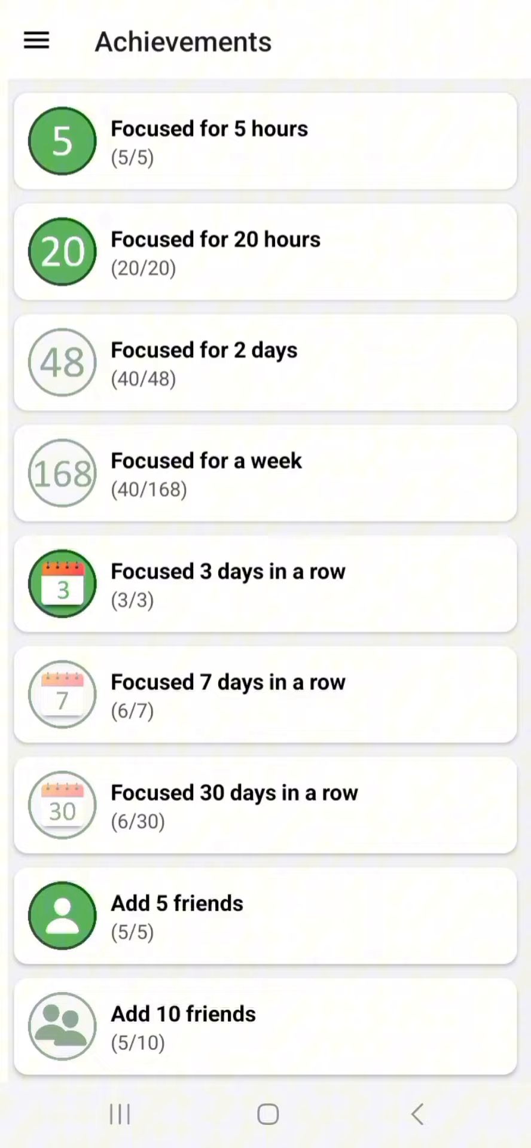
{"action": "left_click", "coordinate": [35, 41]}
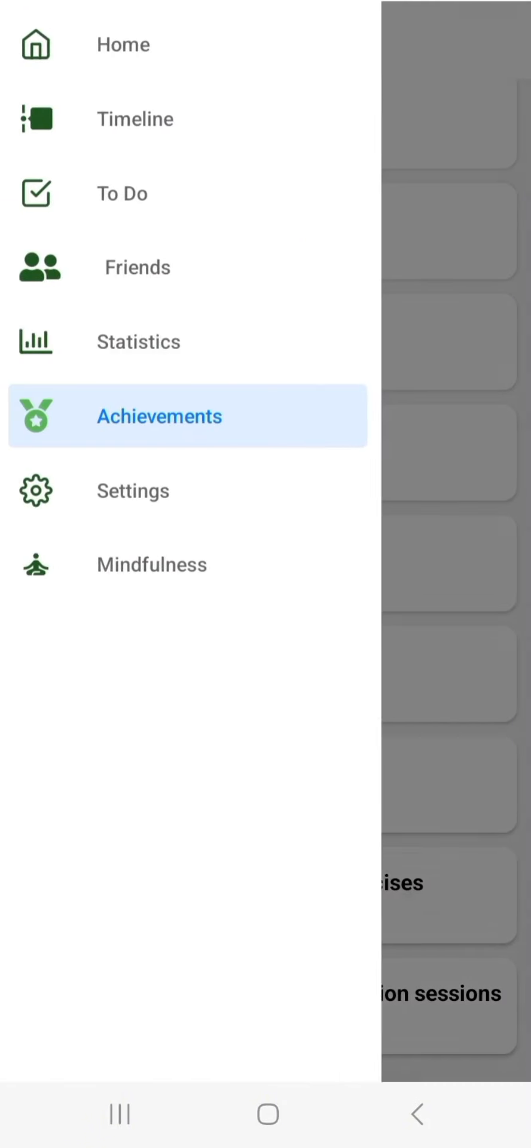
{"action": "left_click", "coordinate": [133, 491]}
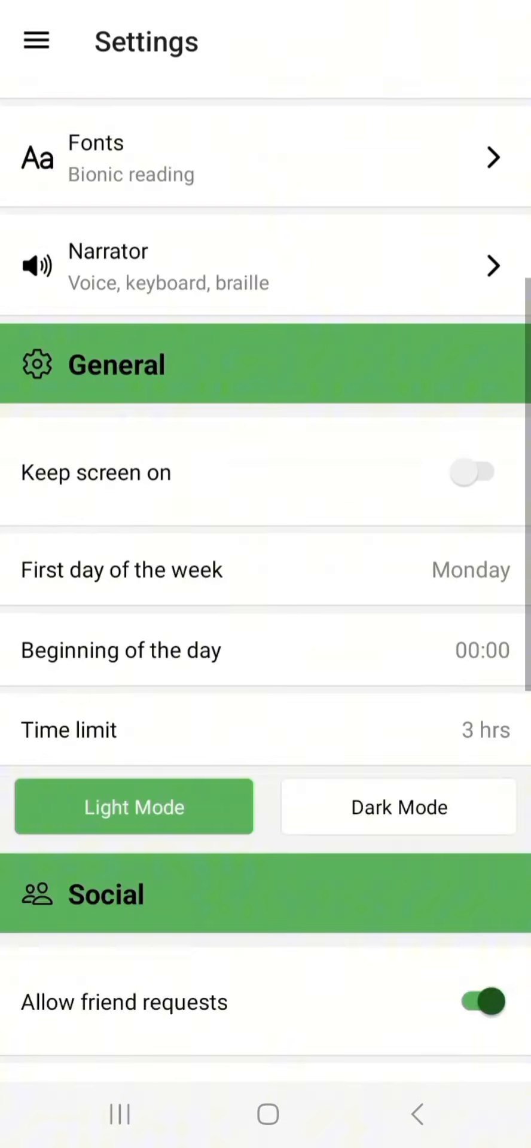